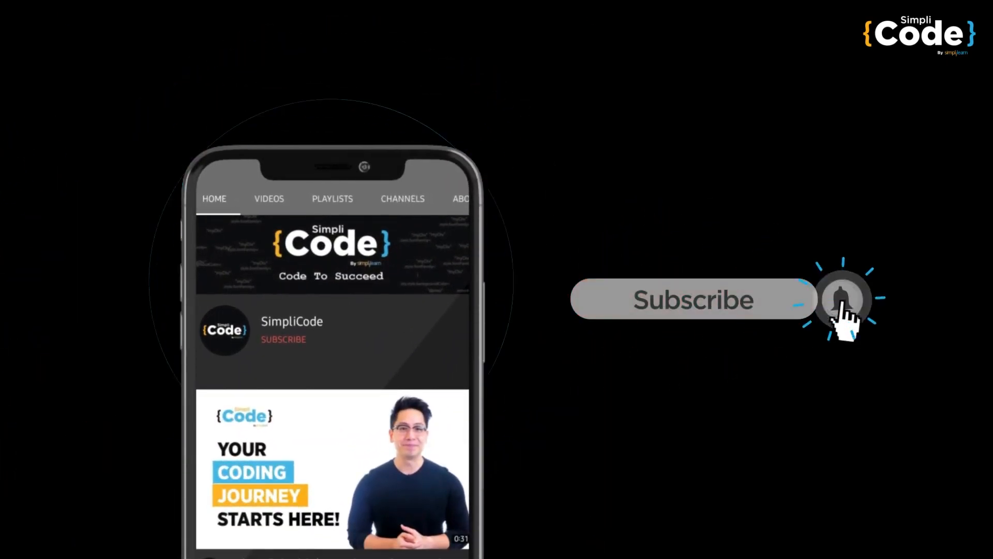
Create a new empty file named new.js in the project via the Explorer, then hide the sidebar.
left_click(842, 298)
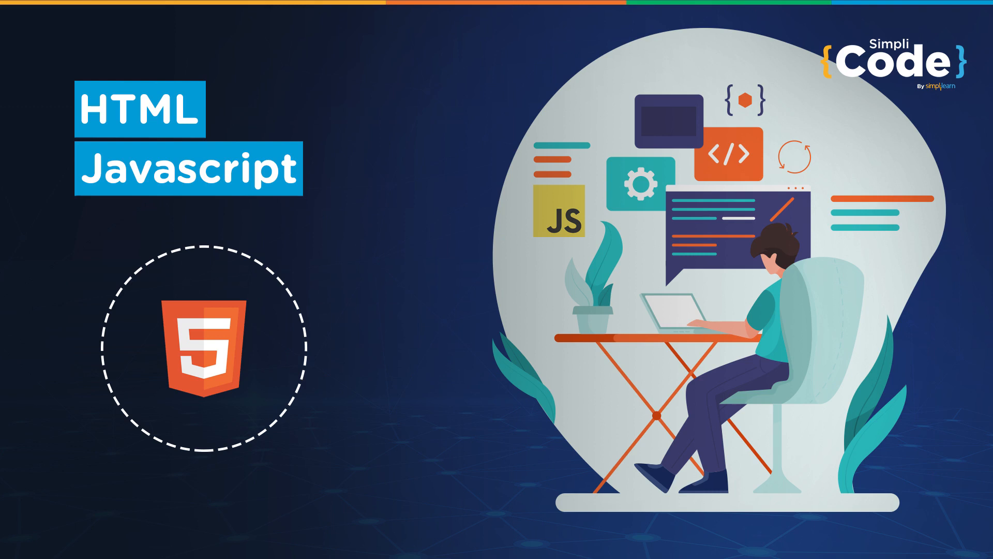
left_click(700, 478)
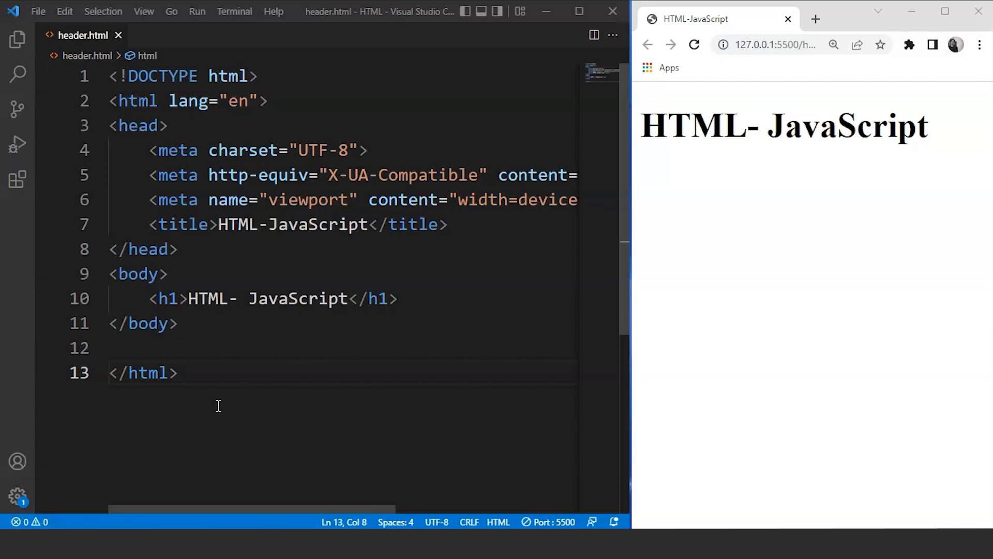
left_click(17, 39)
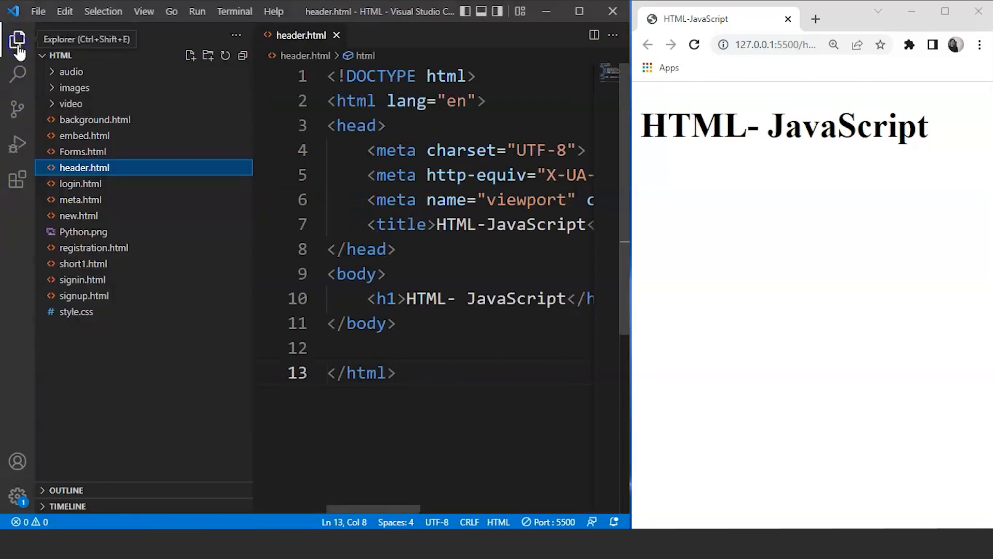
left_click(189, 56)
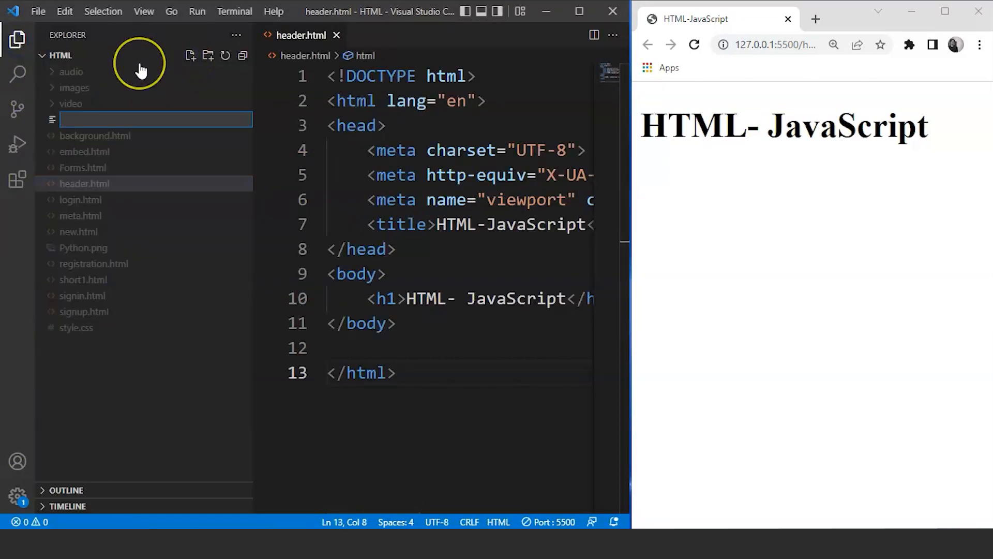
type("new")
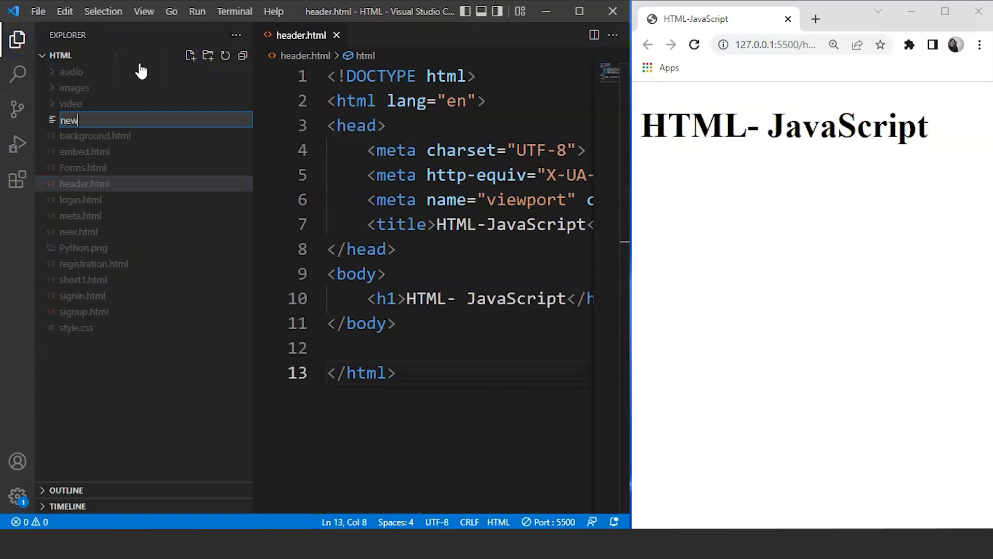
type(".js")
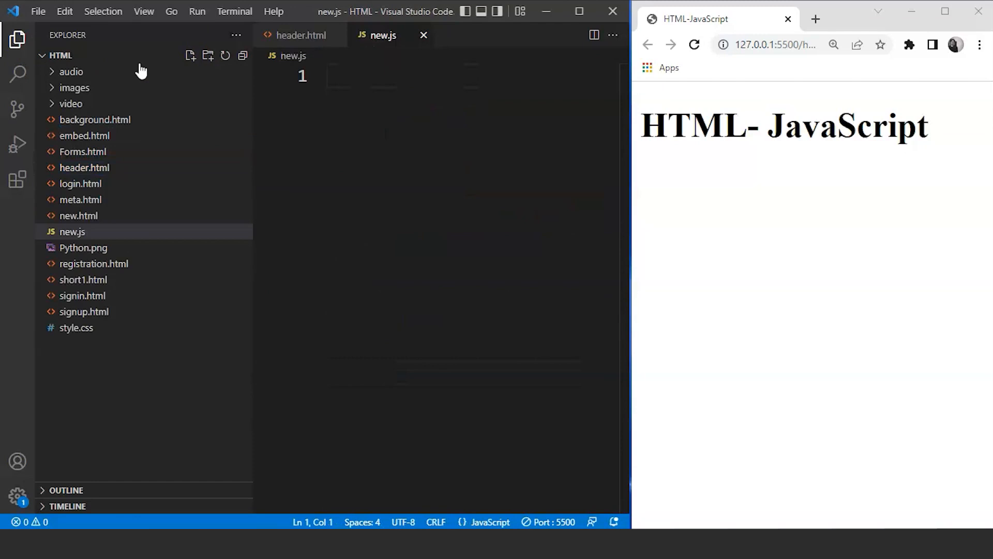
mouse_move(17, 40)
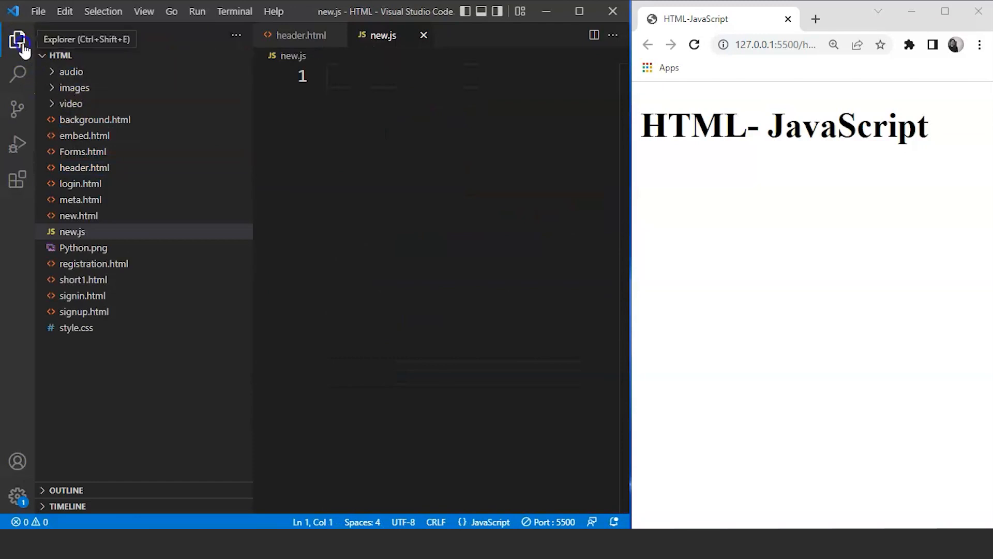
left_click(298, 34)
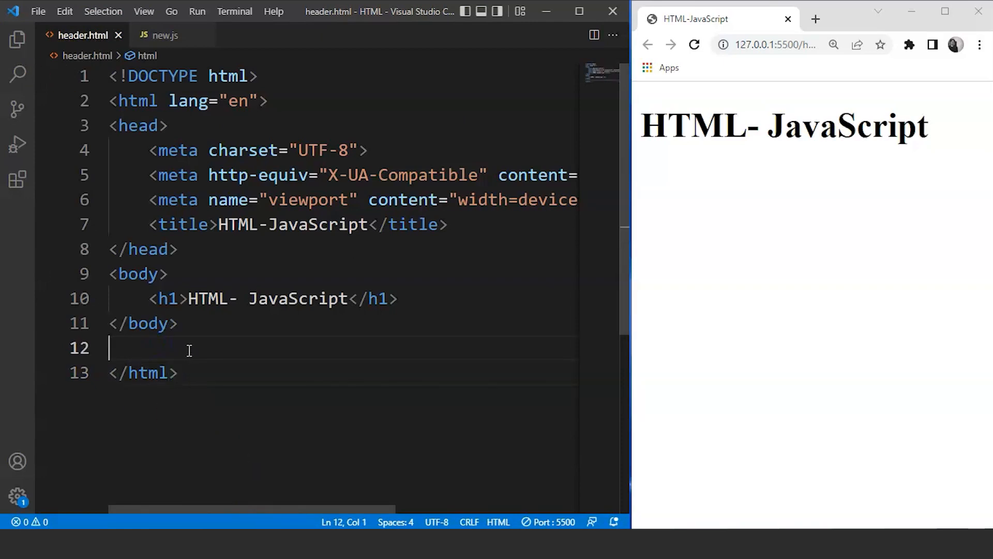
Add <script src="new.js" type="text/JavaScript"></script> after the body in header.html.
type("<script ></script>")
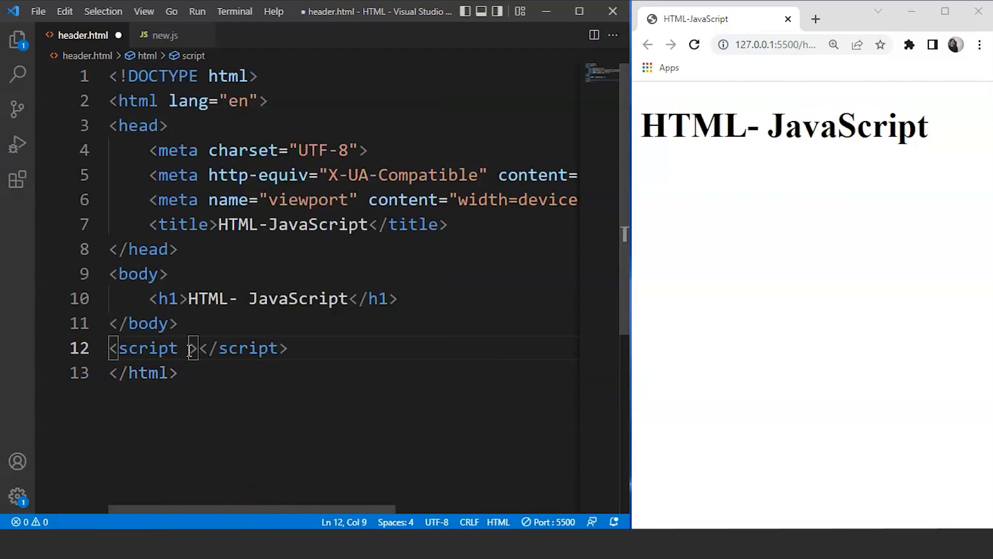
type("sr")
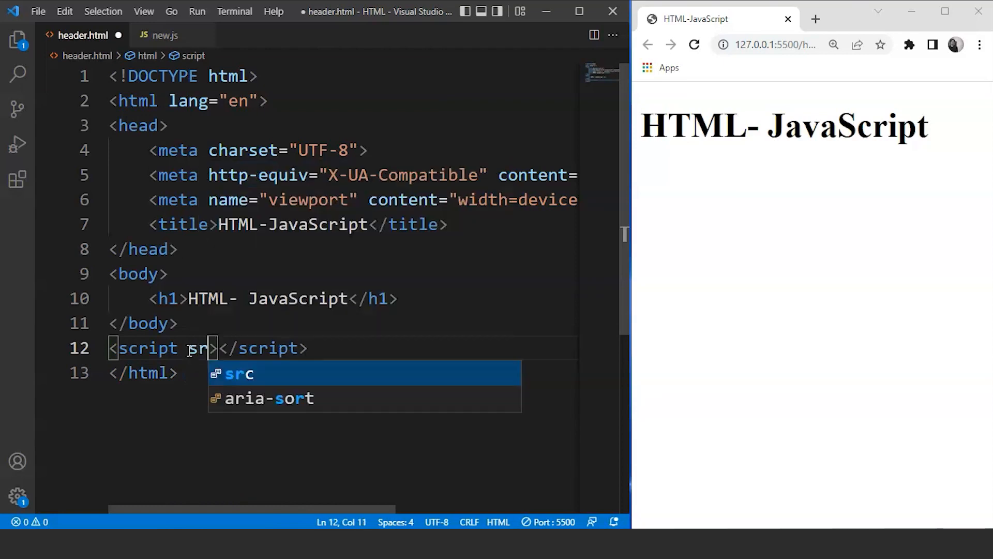
key("Tab")
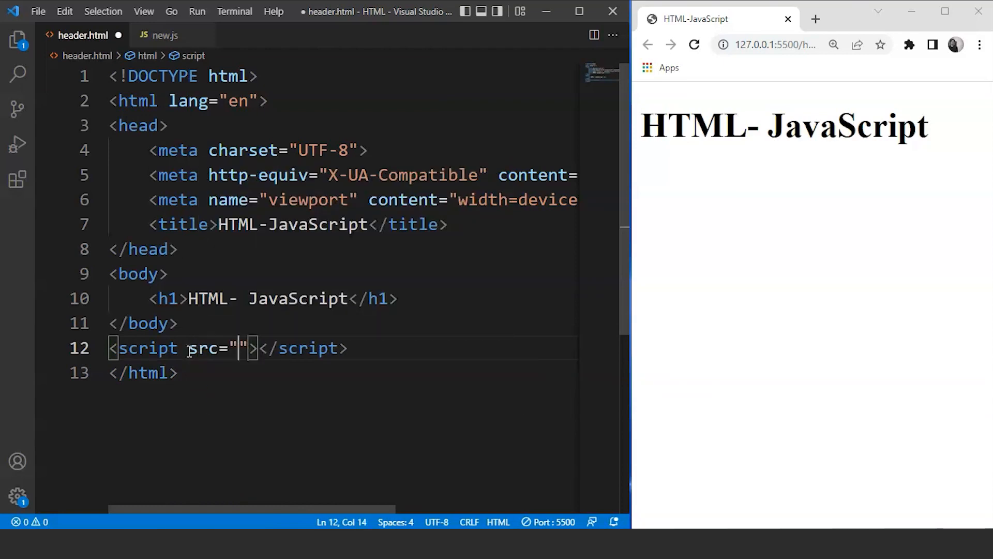
type("new.js")
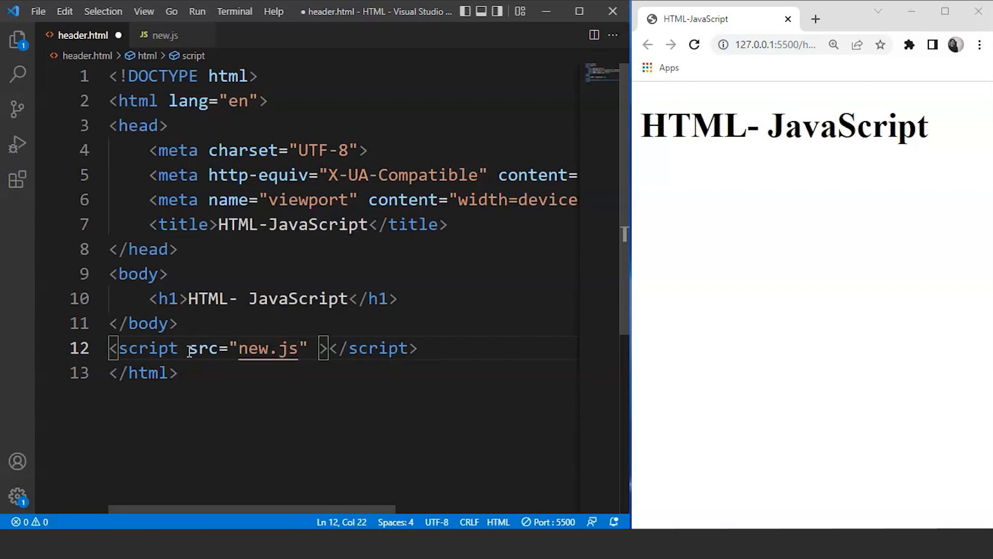
mouse_move(206, 366)
type("t")
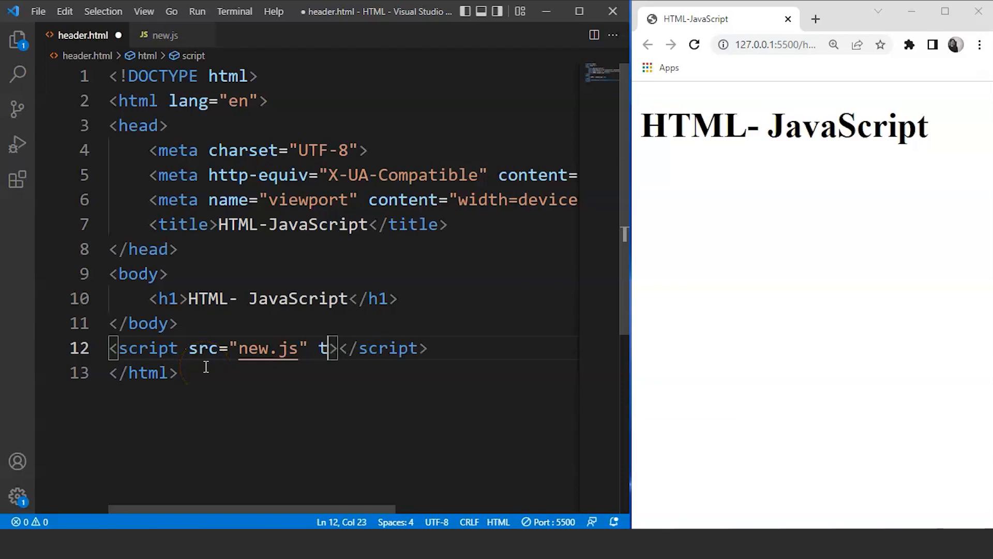
type("ype=\"\"")
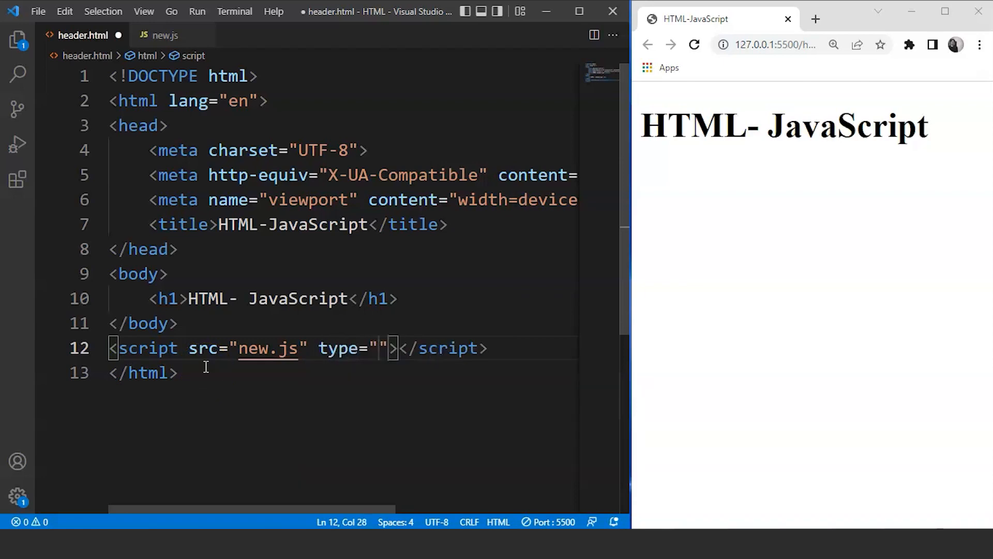
type("text")
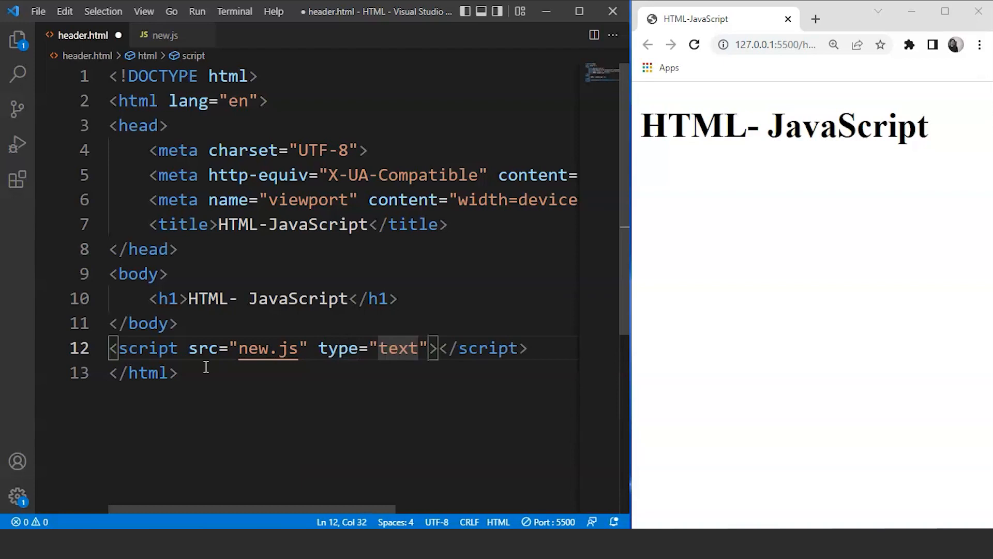
type("/JavaScript")
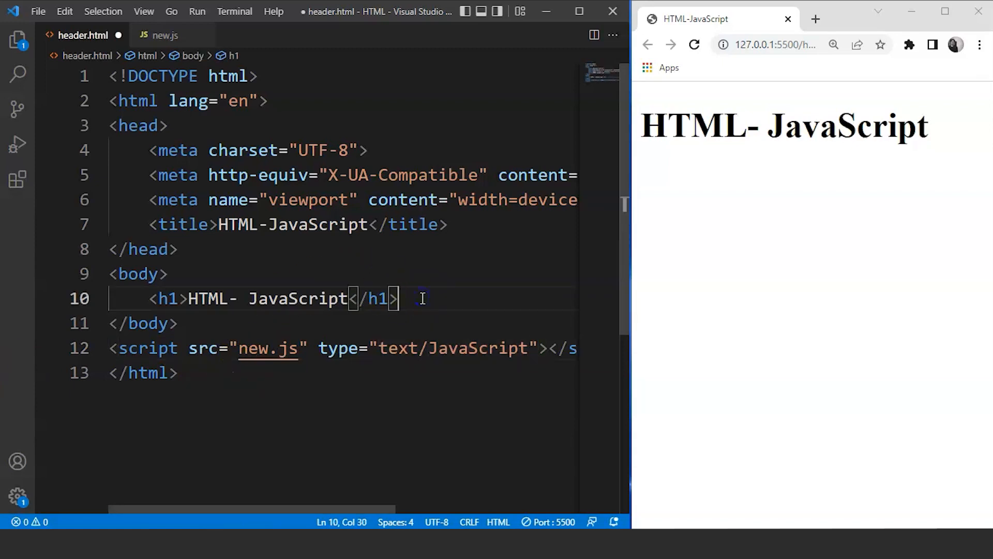
Add <button>External</button> under the h1 heading and try it in the browser preview.
key("Enter")
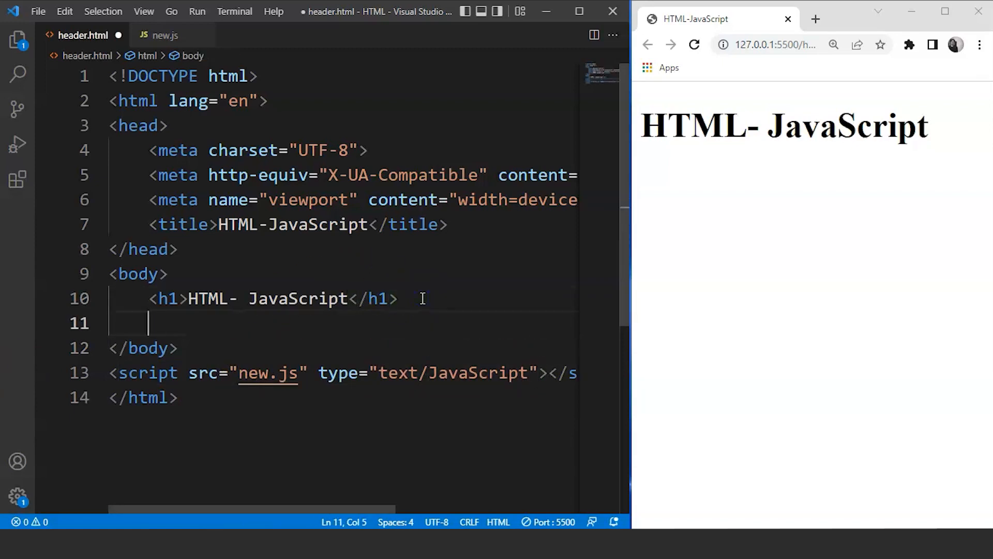
type("<button></button>")
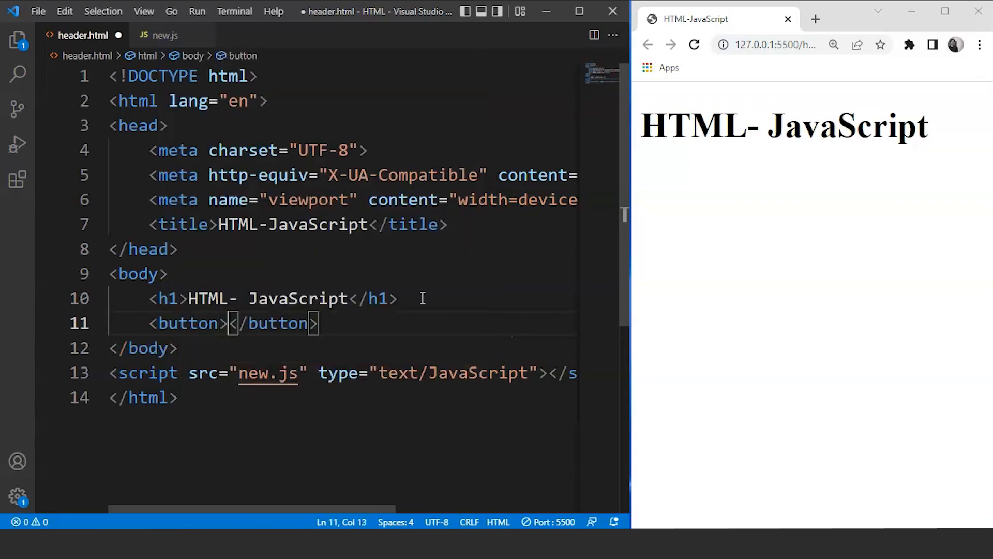
type("Ext")
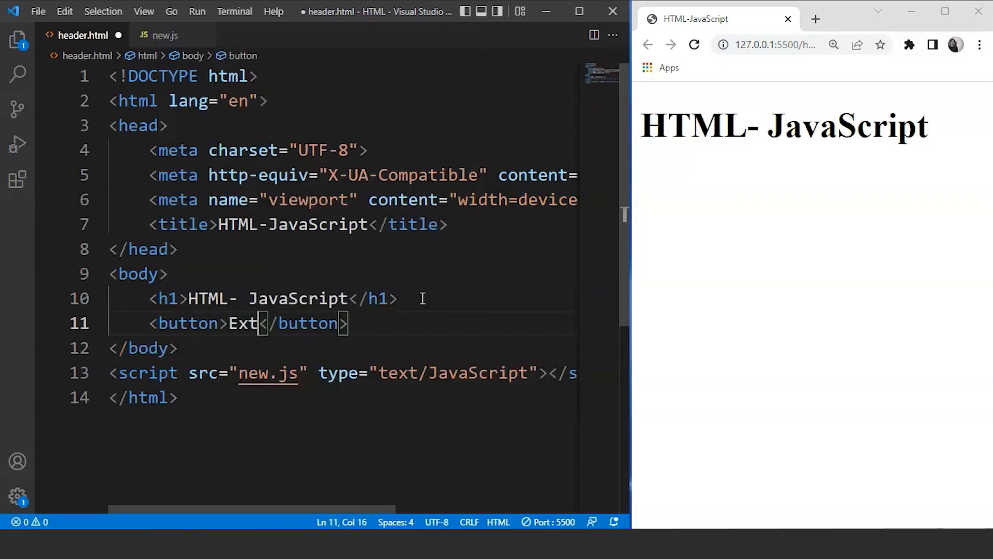
type("ernal")
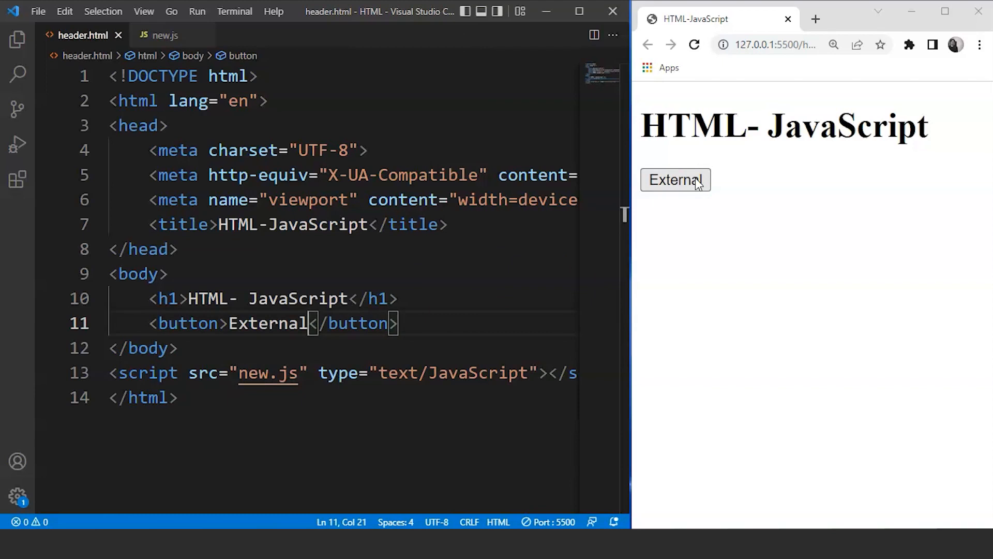
left_click(676, 180)
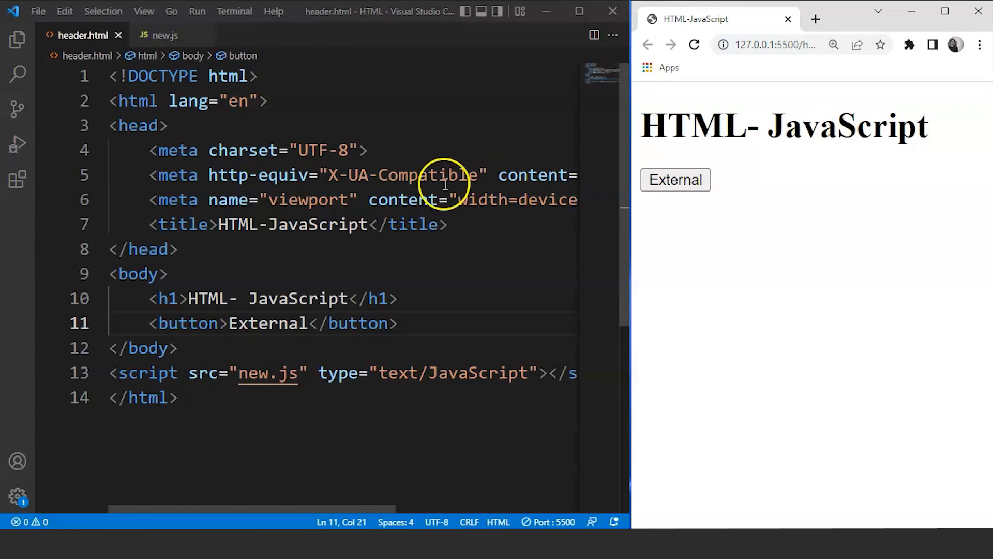
Give the External button an onclick="message()" attribute and save header.html.
double_click(186, 323)
type(" o")
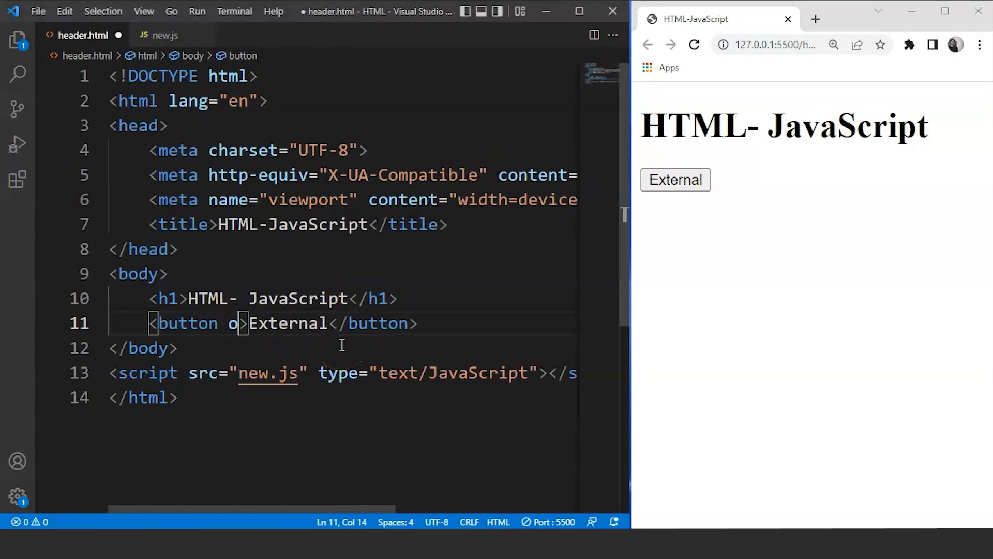
type("nclick=\"")
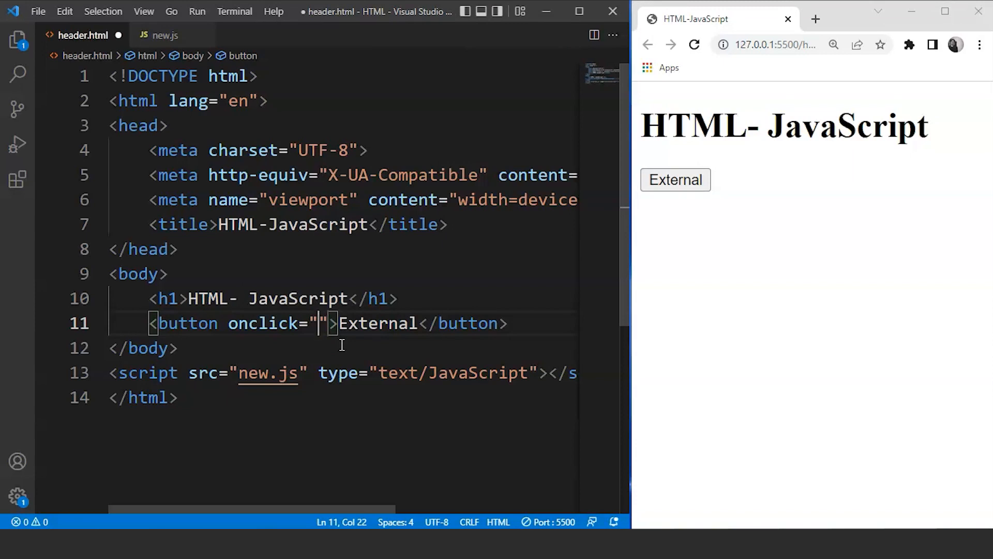
type("mes")
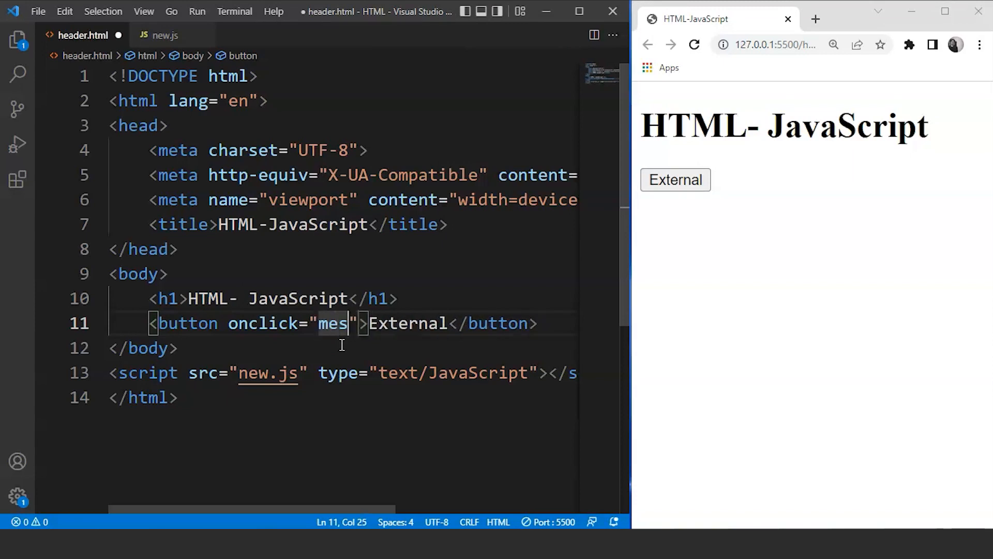
type("sage()")
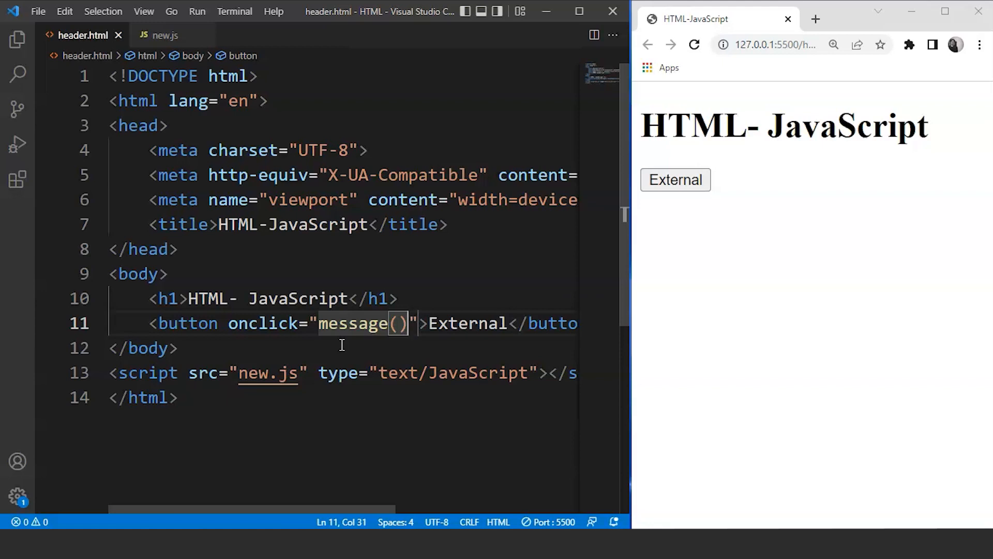
mouse_move(159, 34)
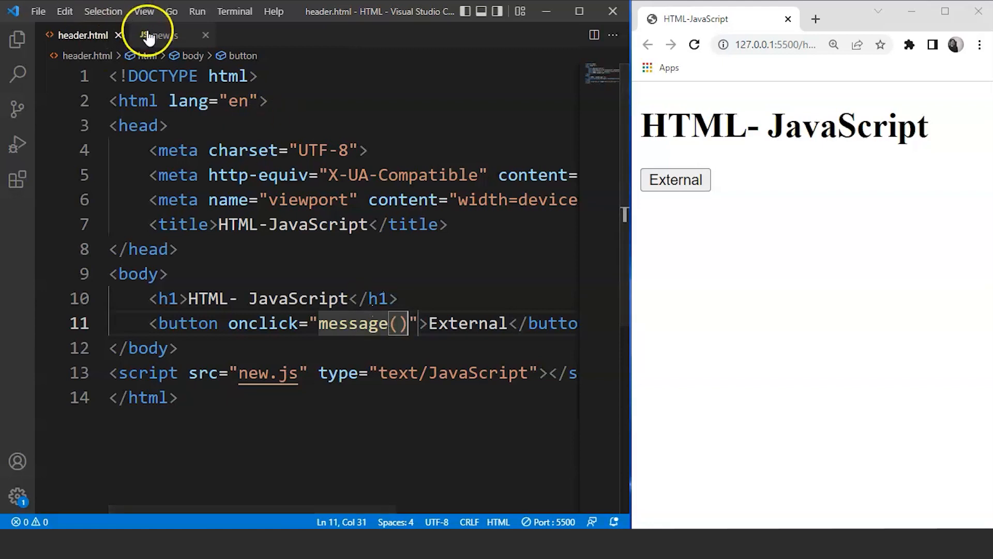
In new.js, define function message() that calls alert("Button Clicked!!") and save.
left_click(159, 34)
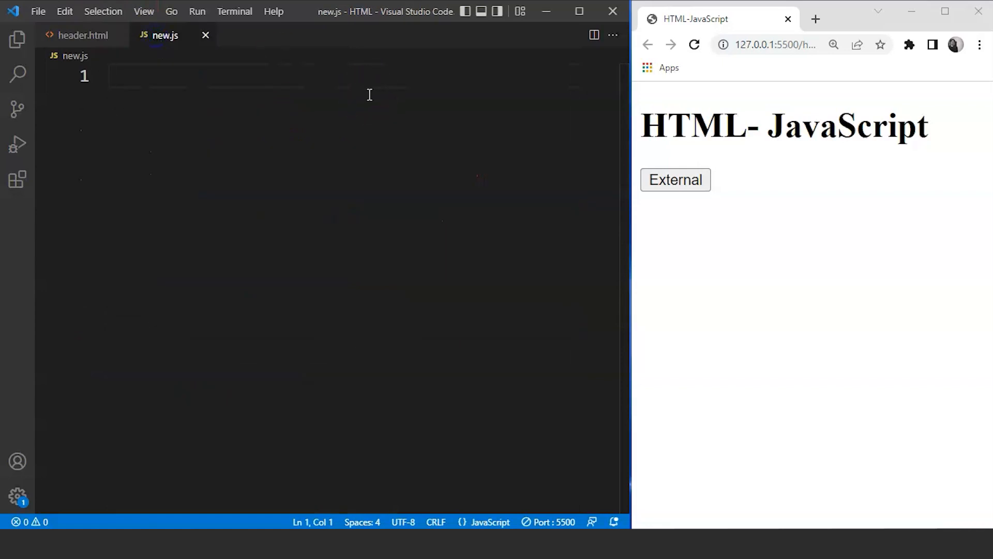
type("function")
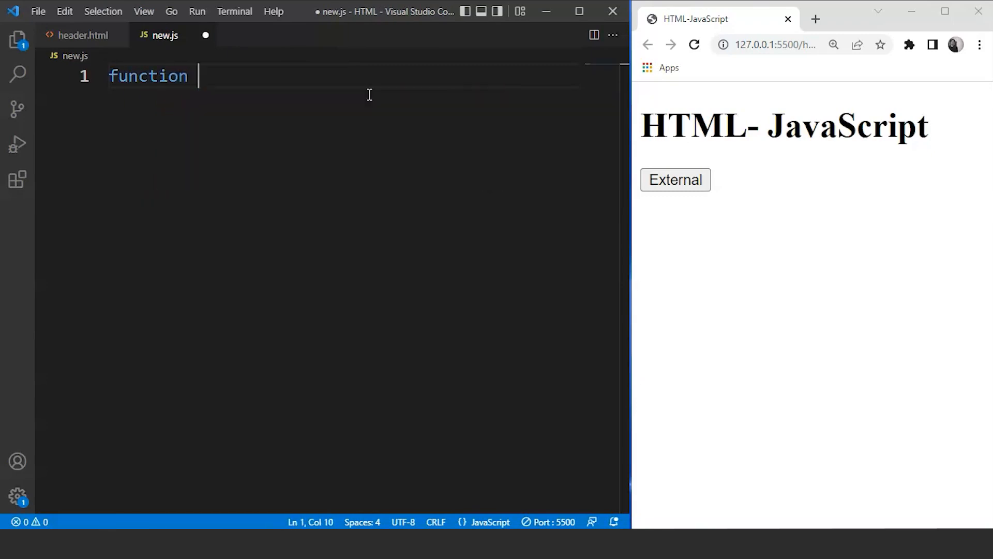
type("message()")
type("{")
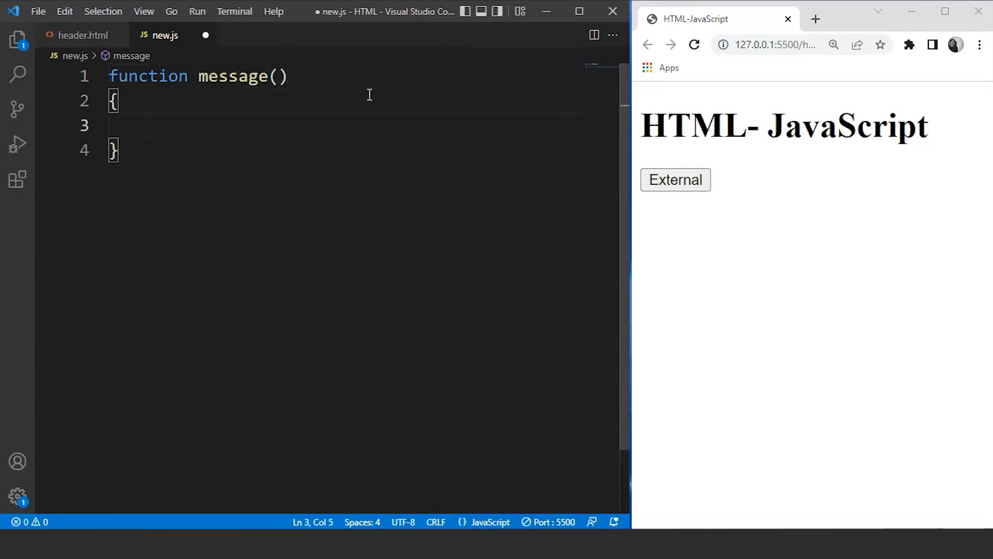
type("alert()")
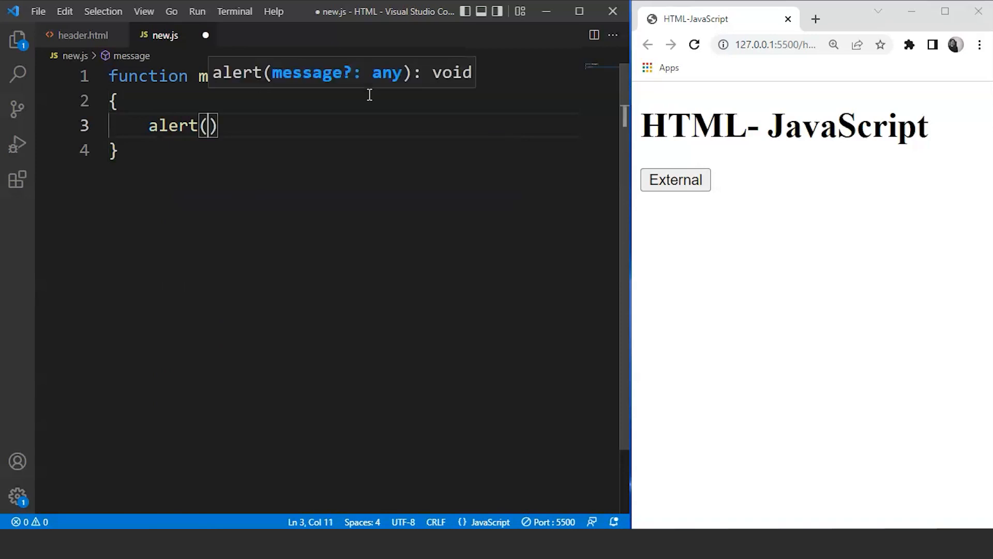
type("\"\"")
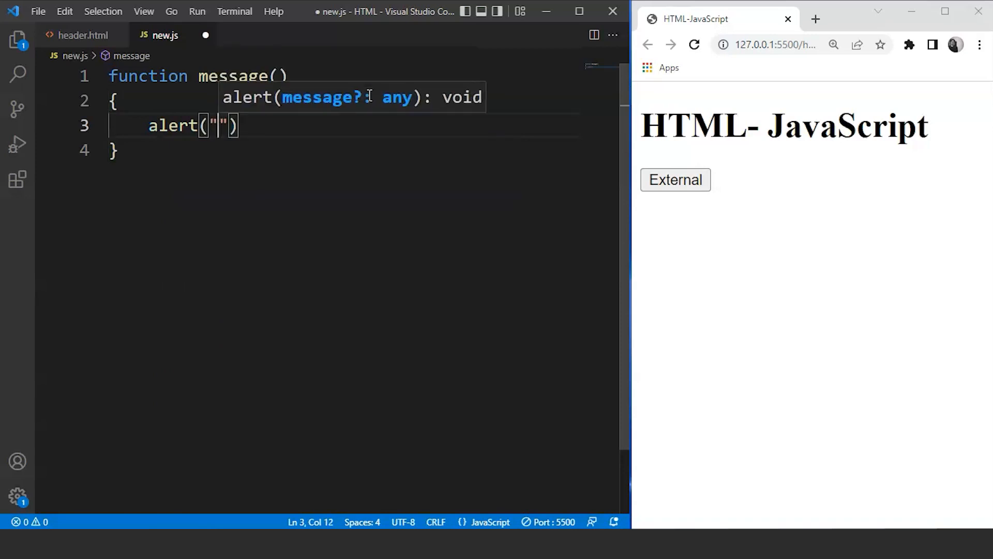
type("Button Clicke")
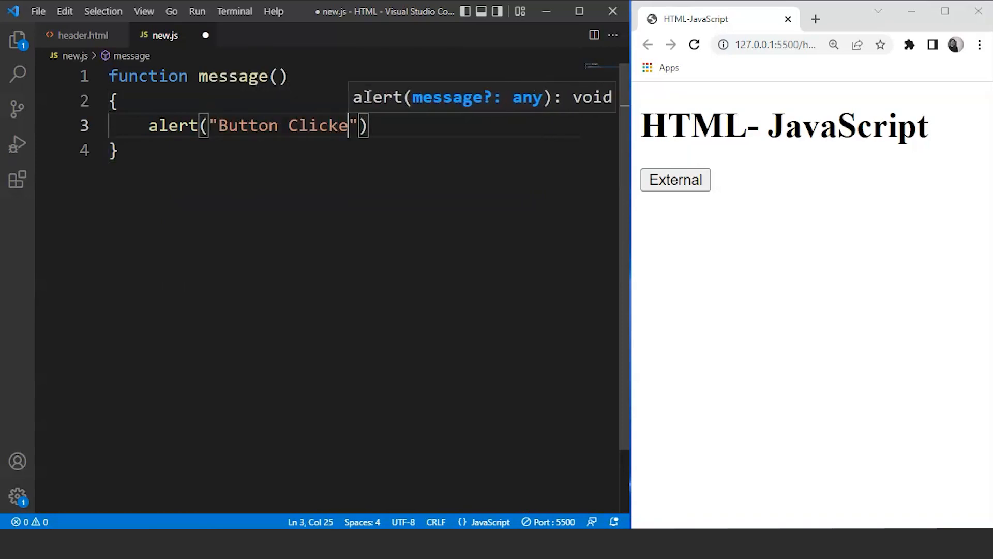
type("d!!")
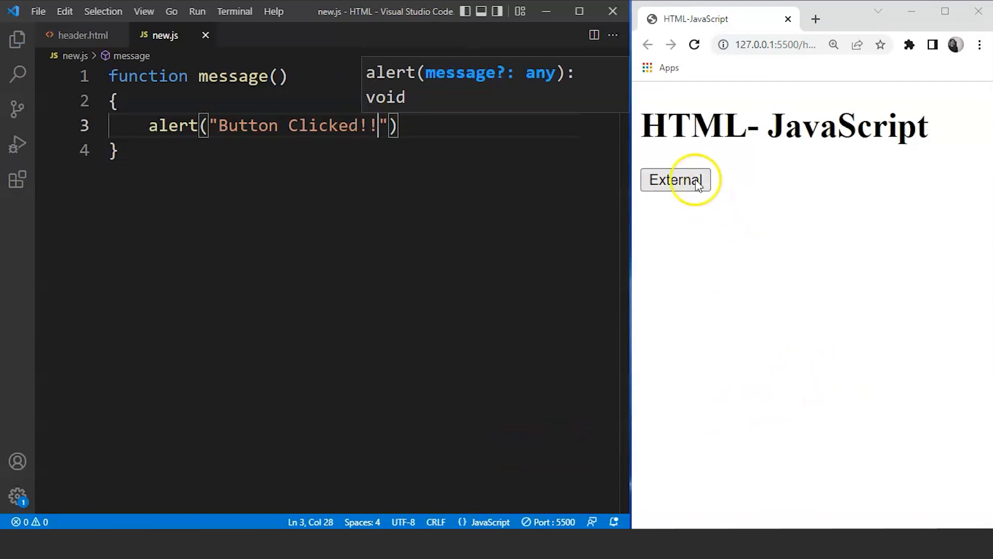
left_click(675, 179)
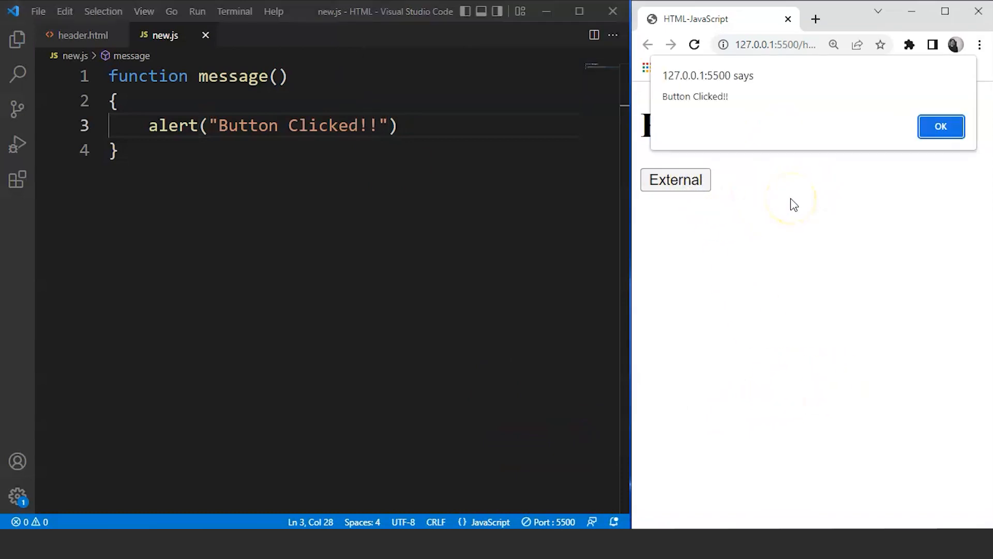
mouse_move(797, 89)
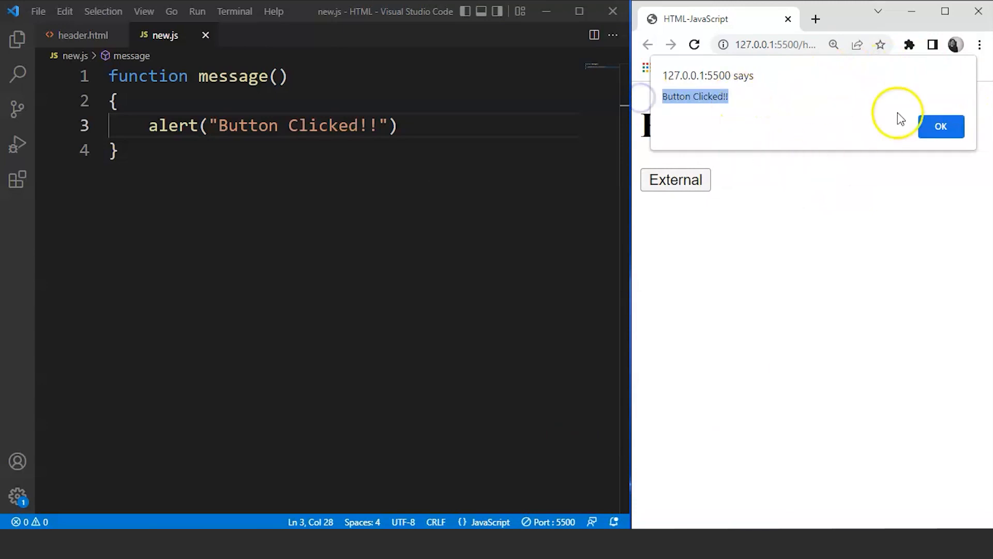
left_click(941, 127)
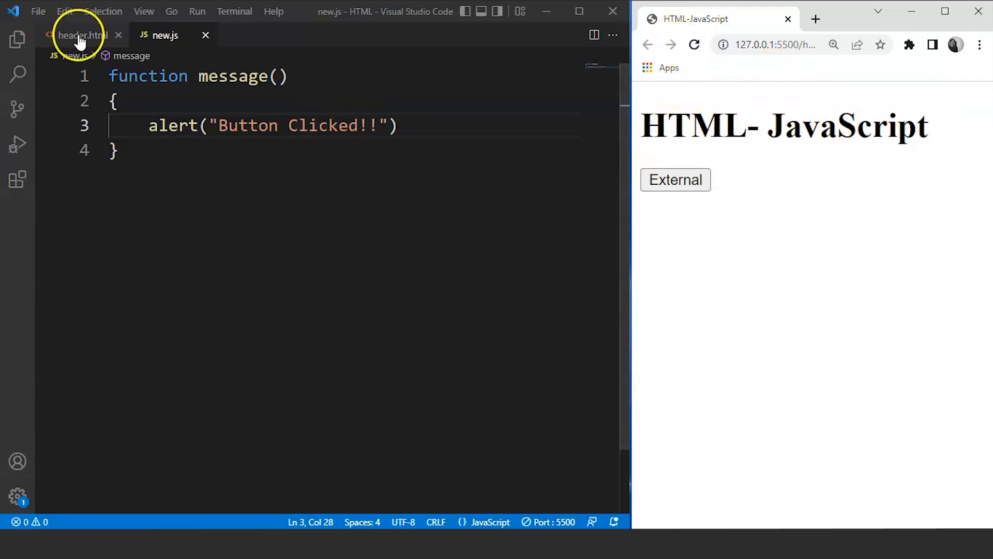
Under the External button add two <br> tags and <button>Internal</button>, then save.
left_click(77, 35)
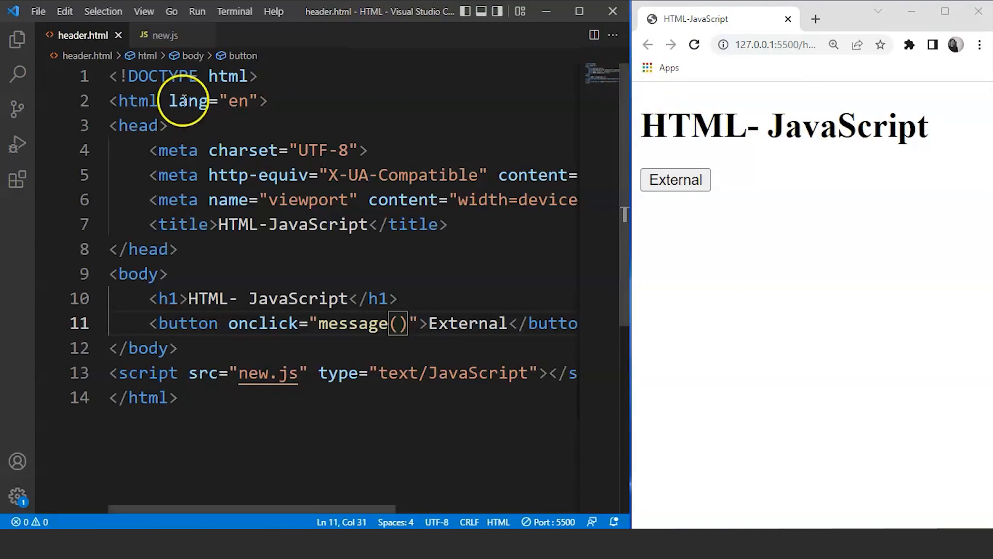
scroll("down", 3)
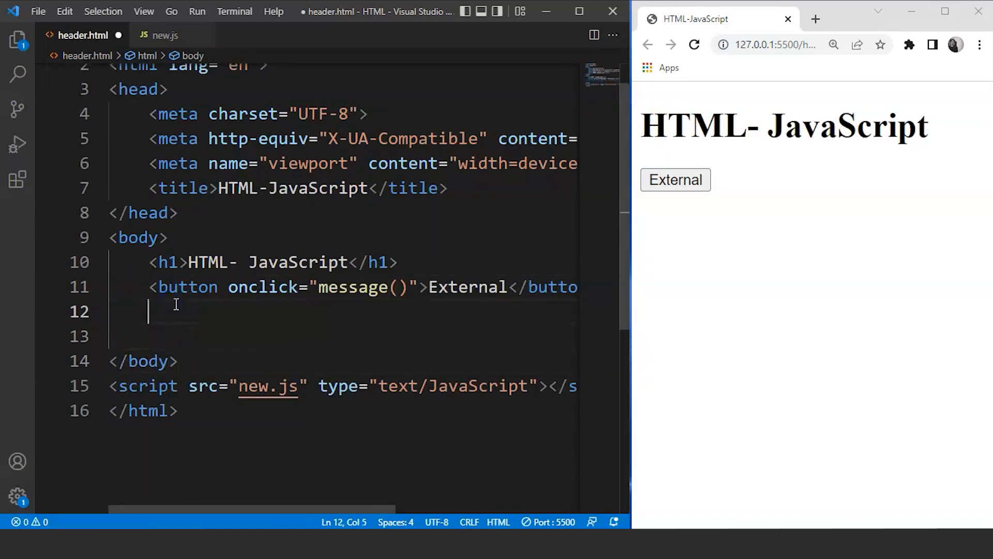
type("<br>")
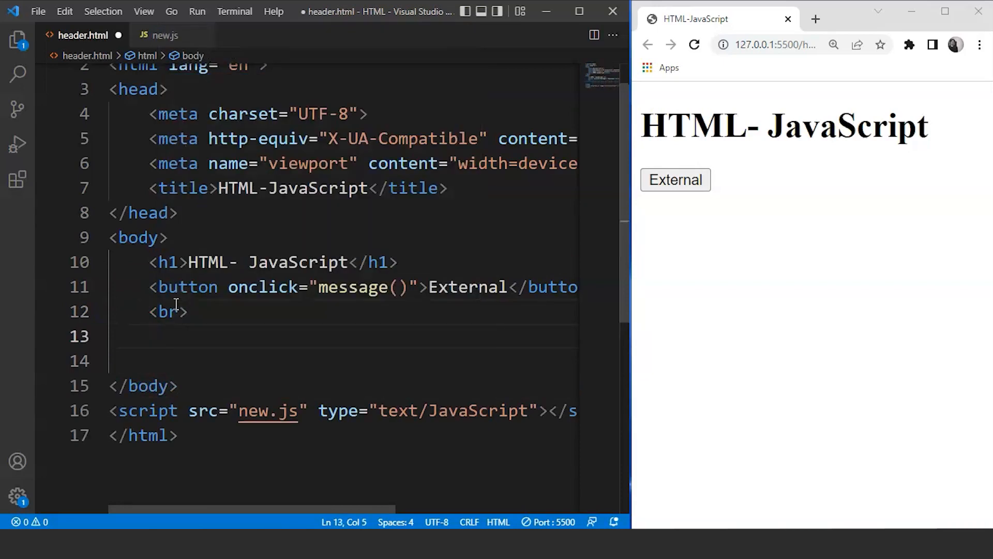
type("<br>")
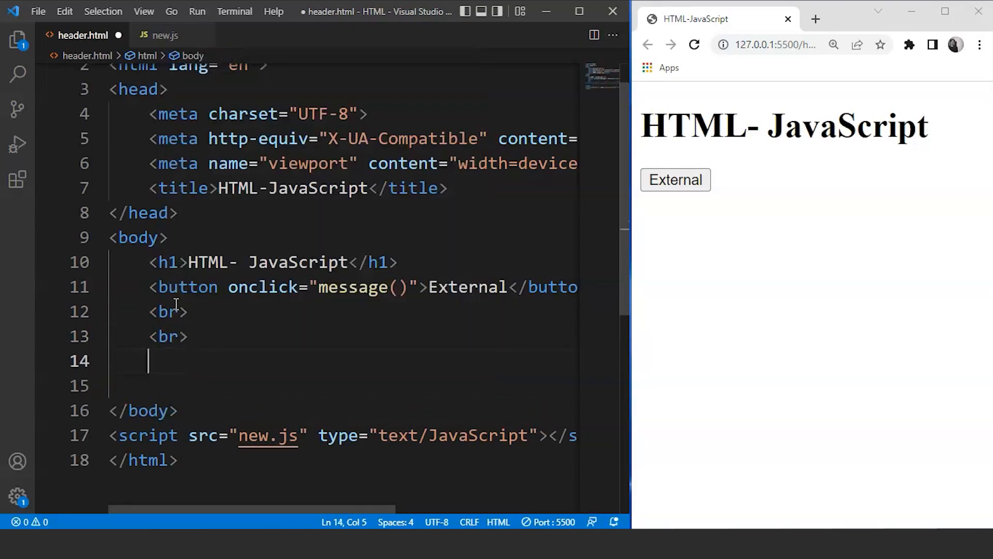
type("<button></button>")
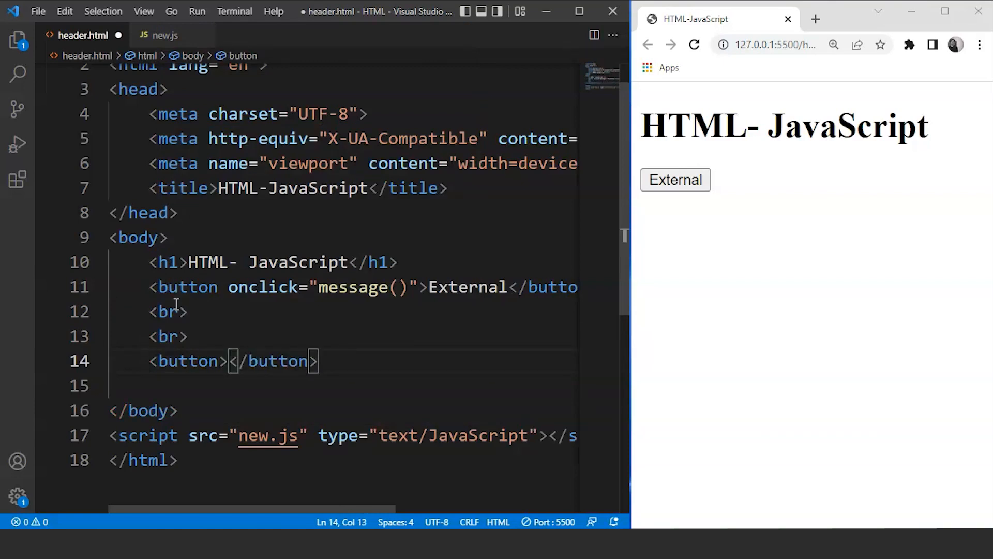
type("Internal")
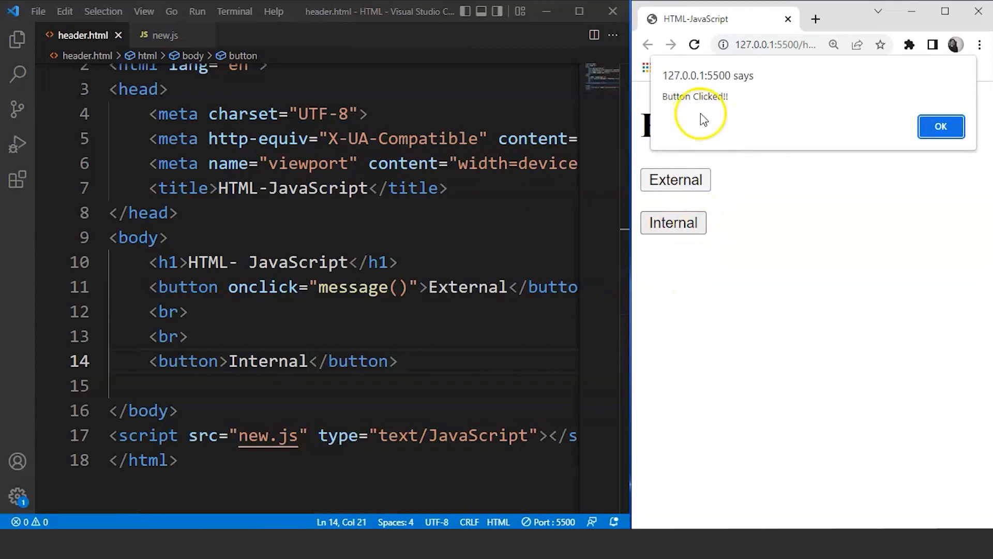
left_click(941, 126)
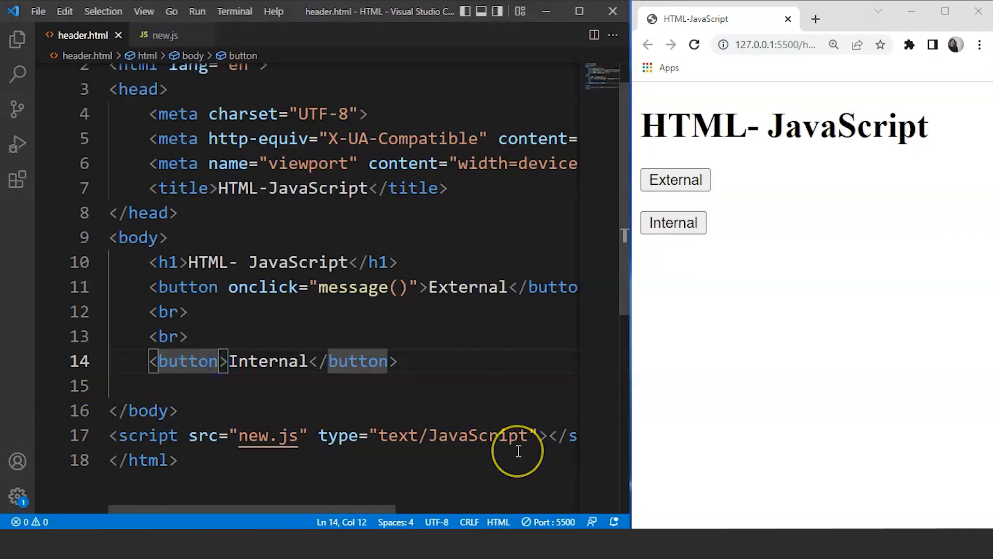
Give the Internal button an onmouseover="internal()" attribute and save.
type("onc")
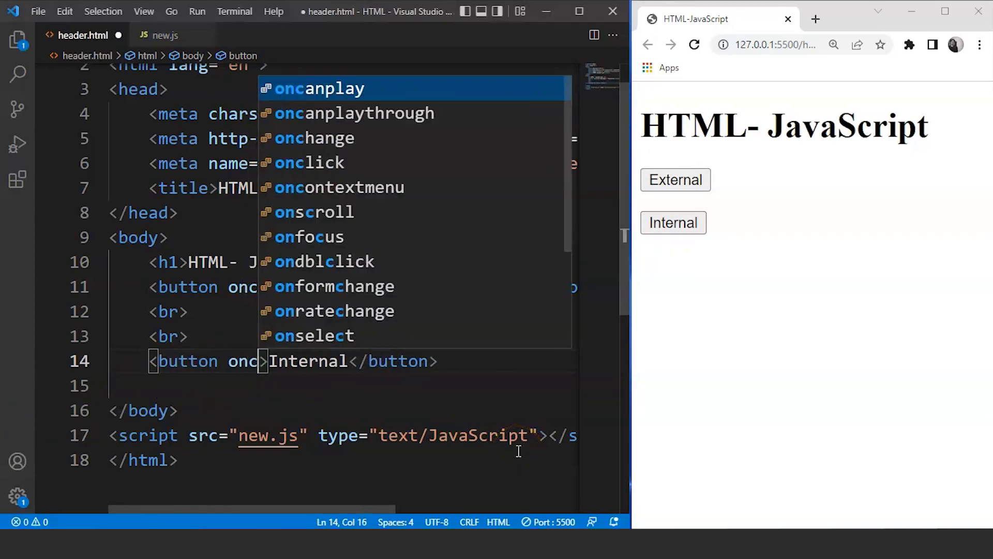
type("mouseover=\"")
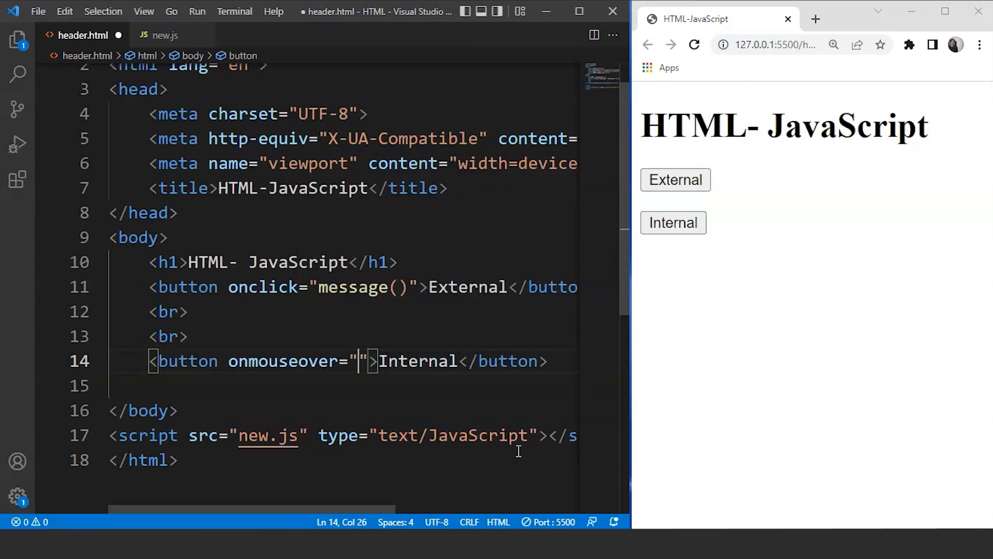
type("int")
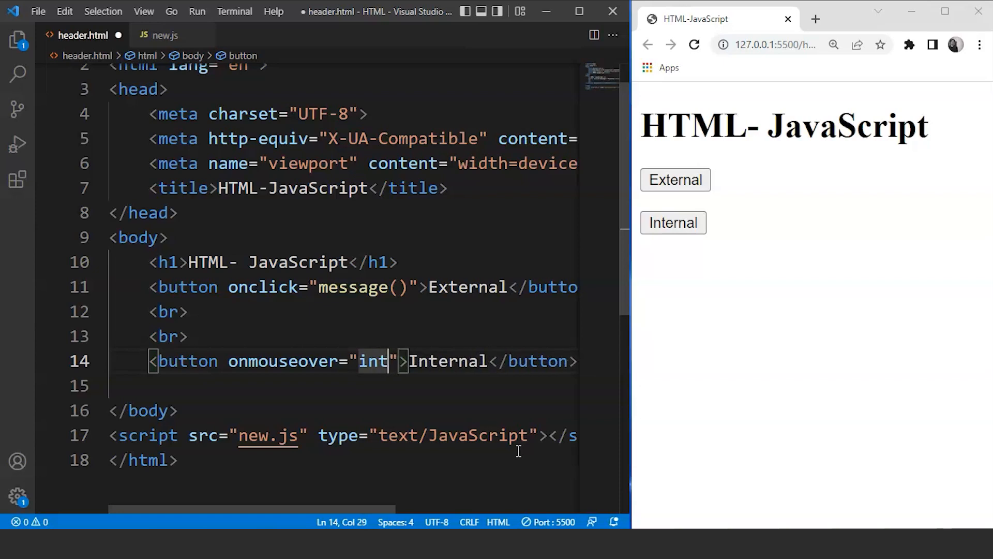
type("ernal")
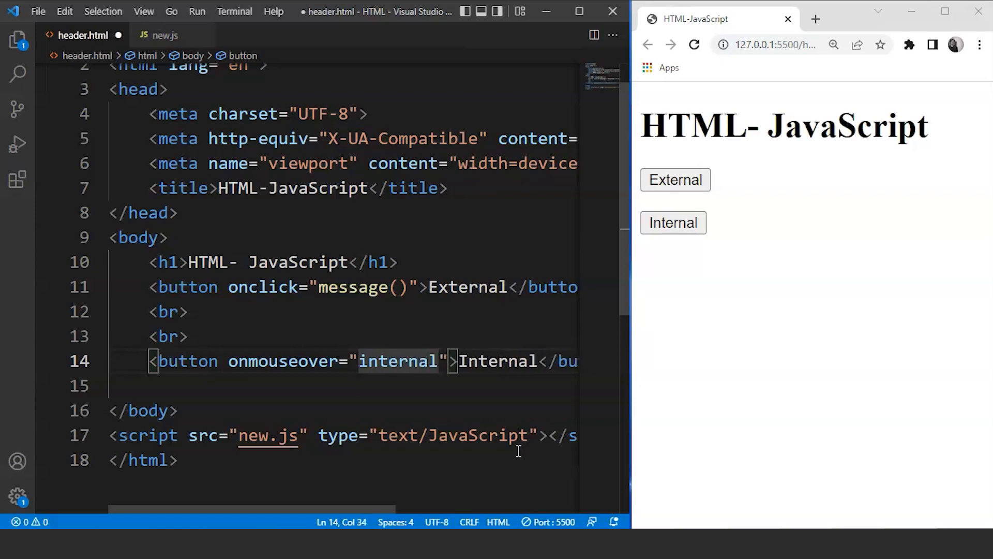
type("()")
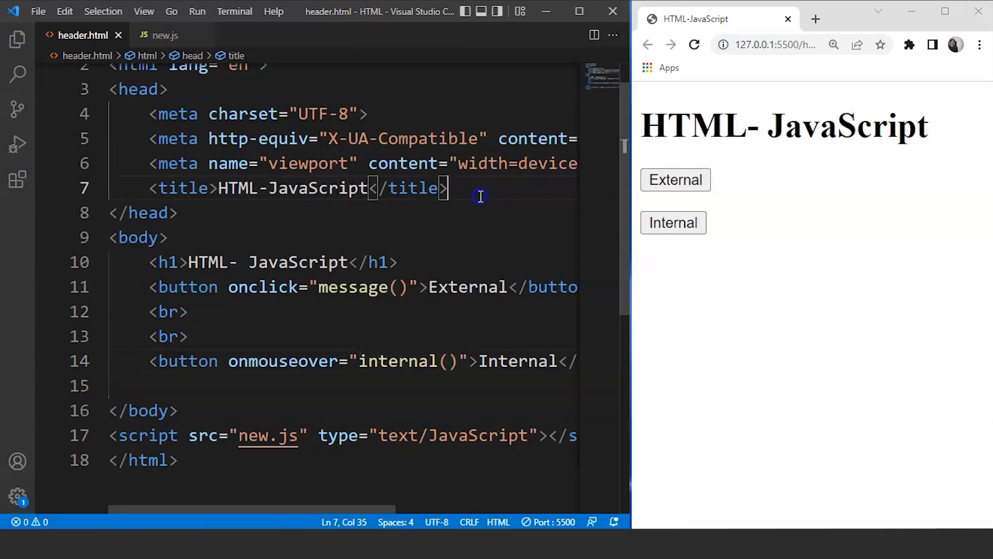
In the head, add a <script> defining function internal() that alerts "Internal script tag!!" and save.
key("enter")
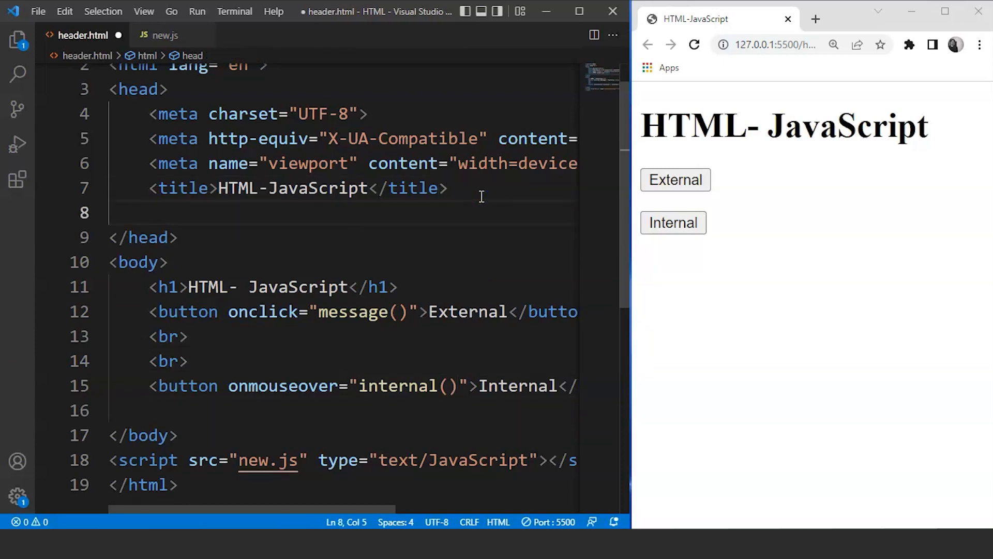
type("<script>")
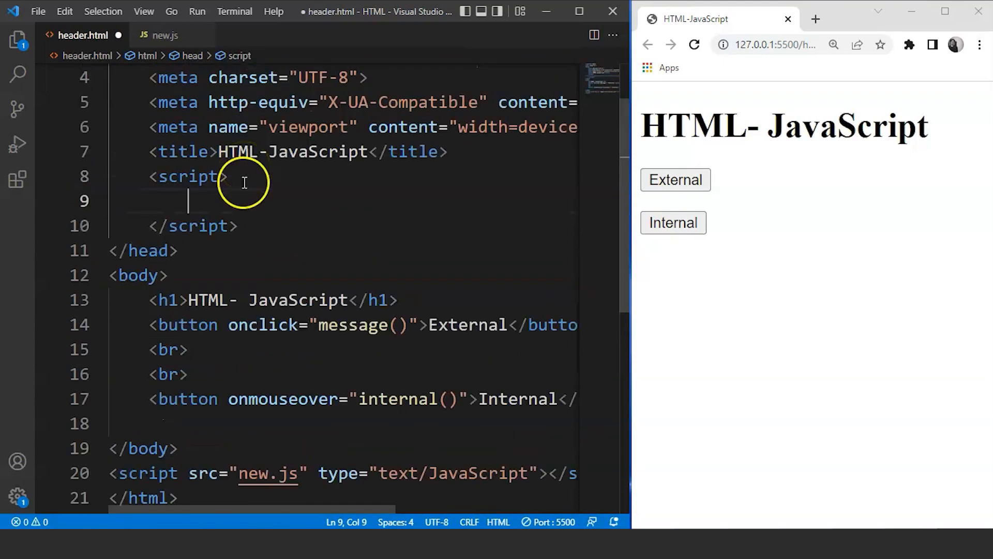
mouse_move(236, 201)
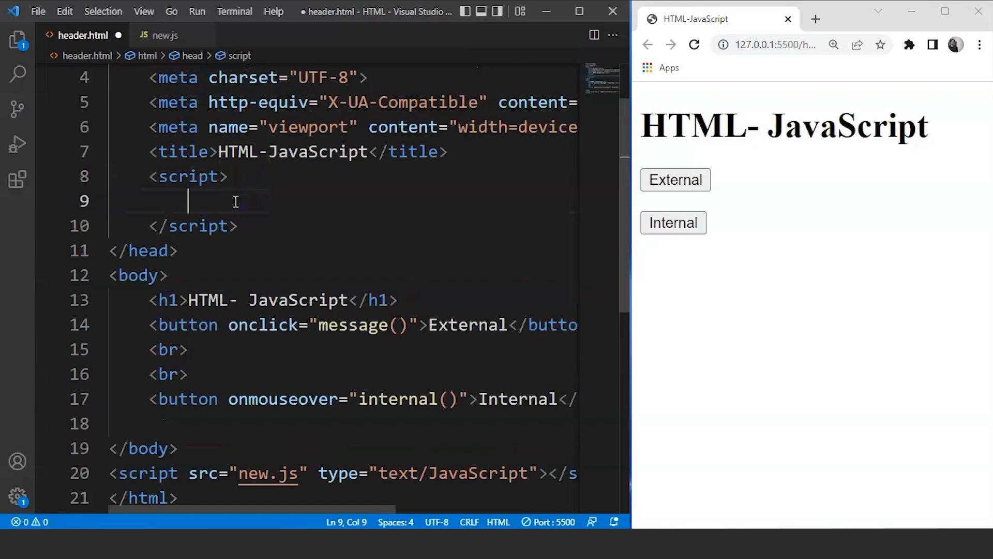
type("function")
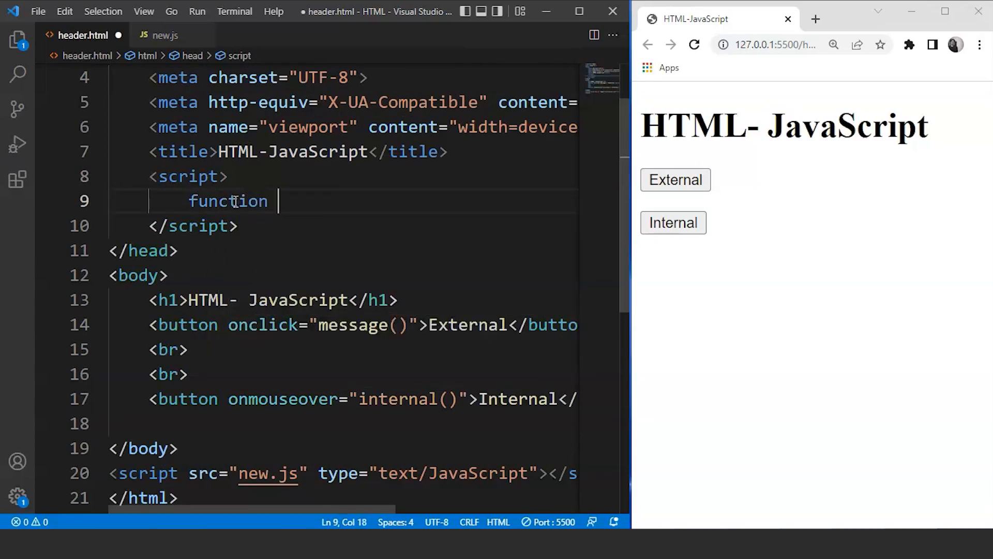
type("internal()")
type("alert(\"")
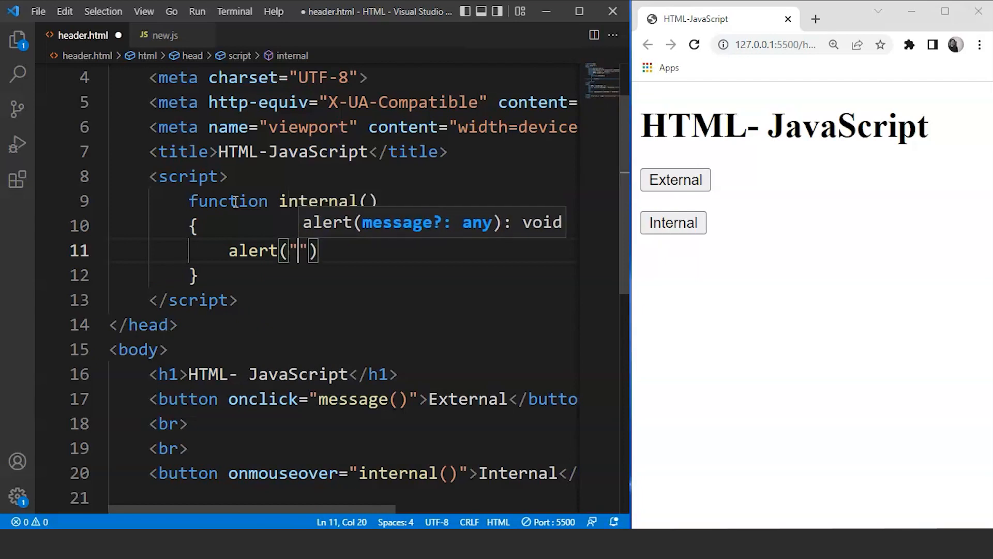
type("Internal scrip")
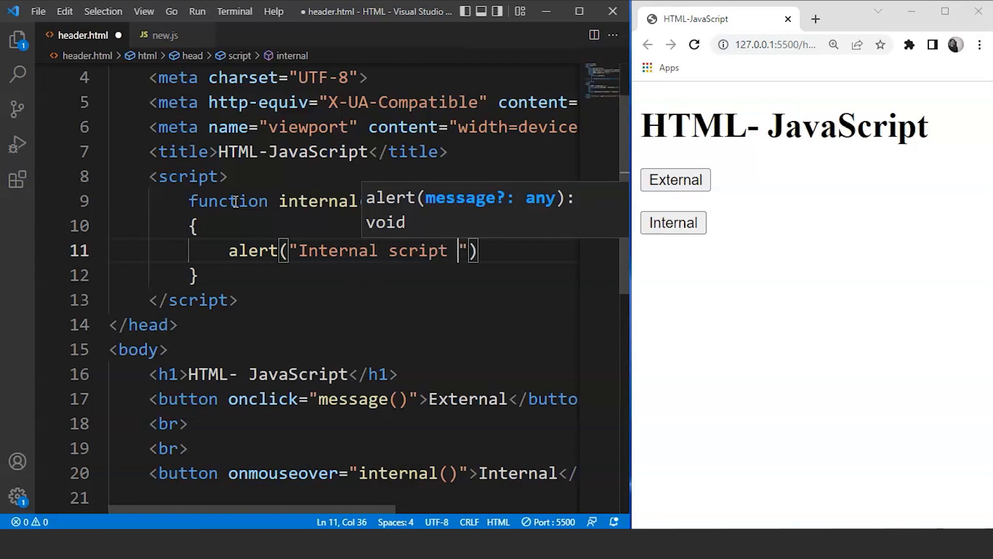
type("tag!!")
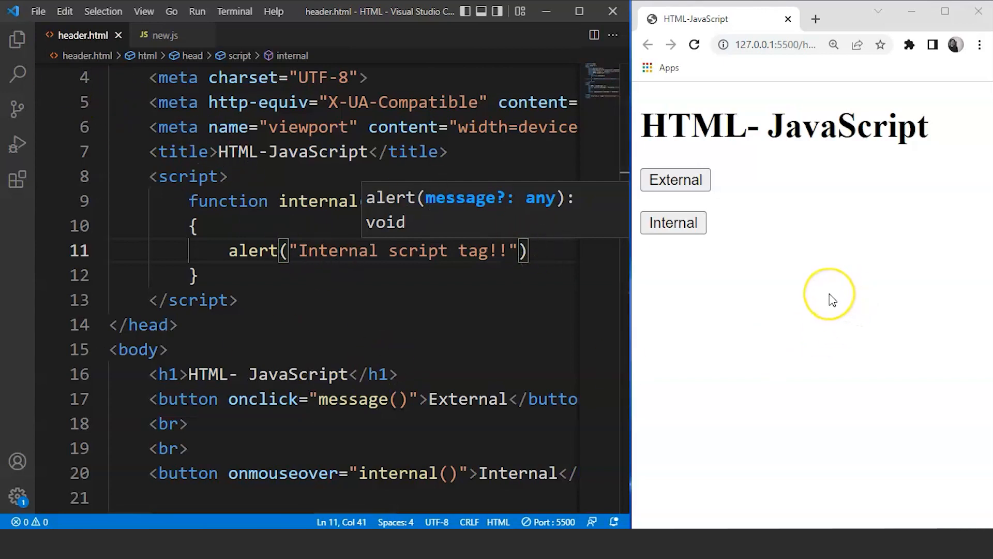
mouse_move(814, 291)
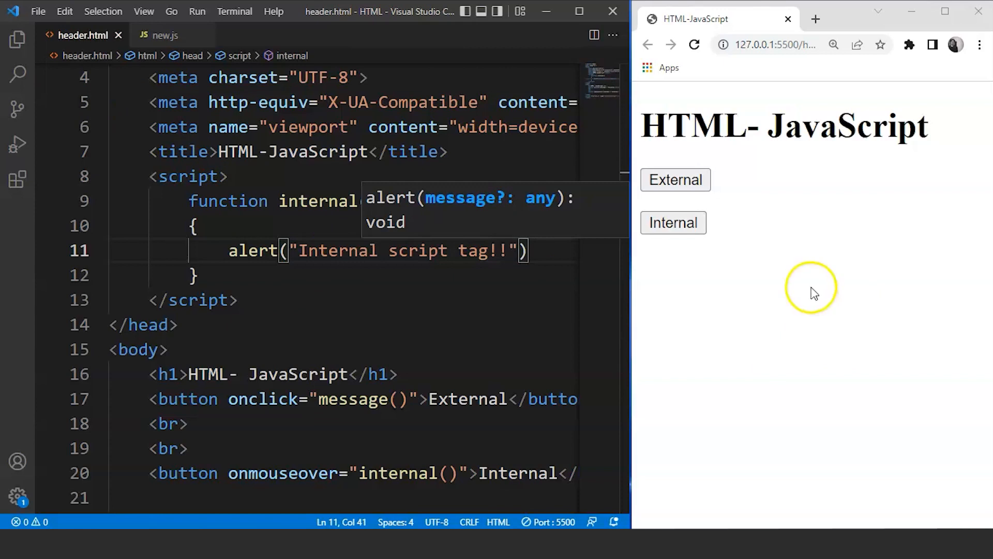
mouse_move(674, 223)
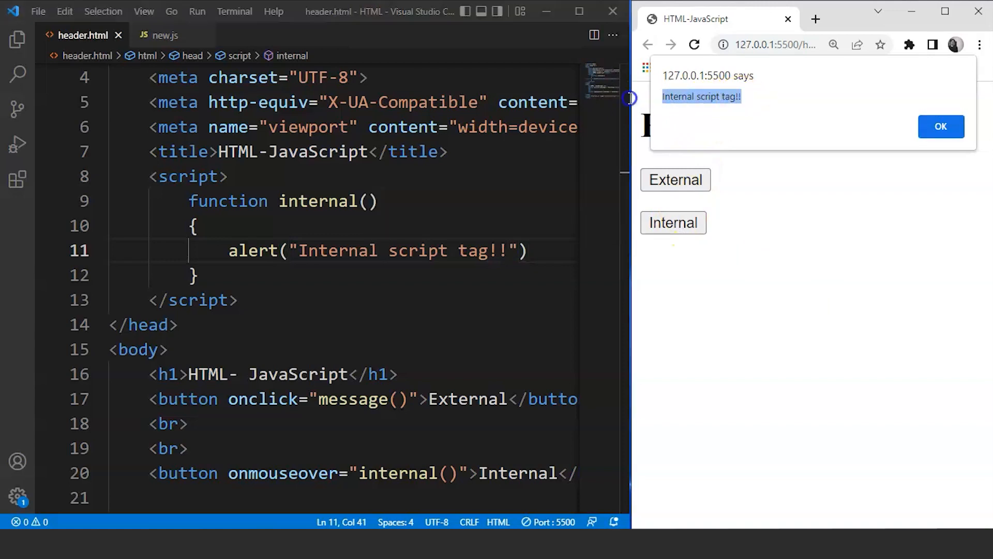
mouse_move(628, 98)
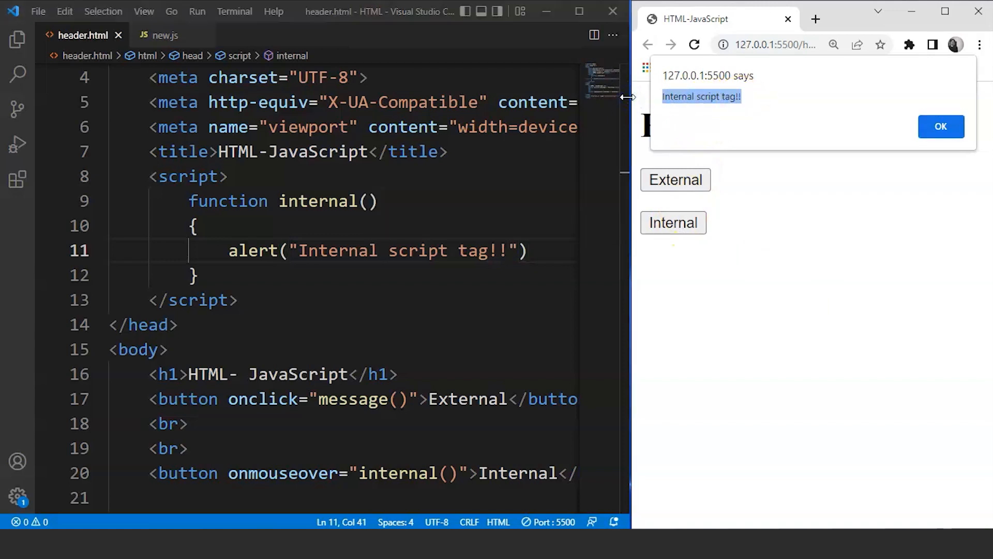